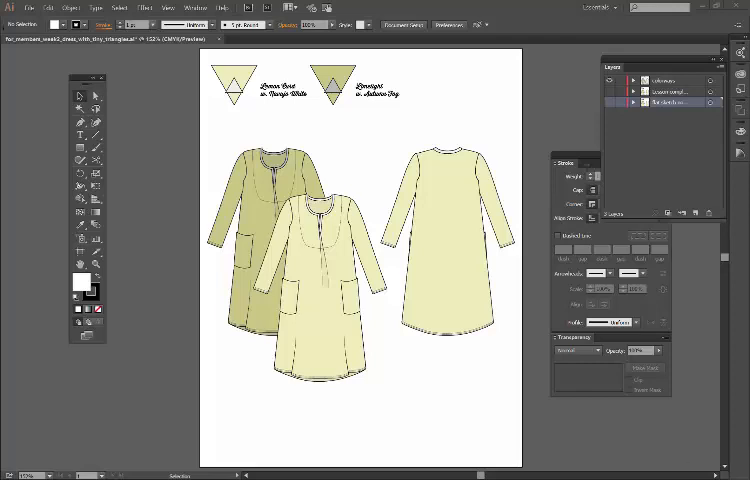
pyautogui.moveTo(417, 126)
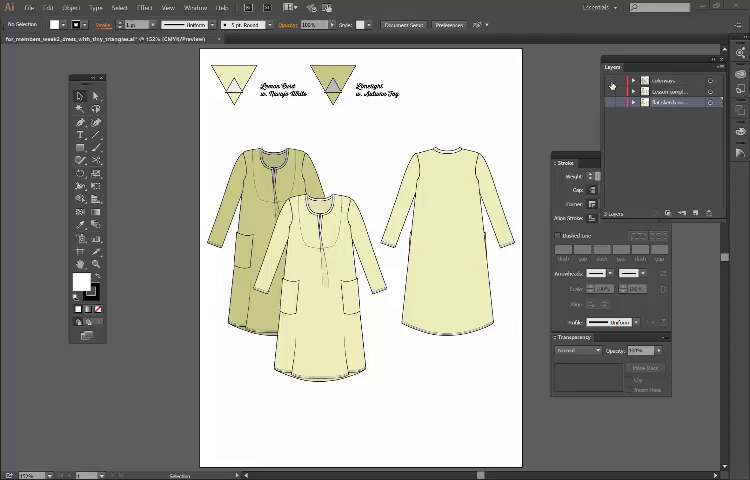
# Select the front dress group and enter isolation mode on it.
pyautogui.click(615, 103)
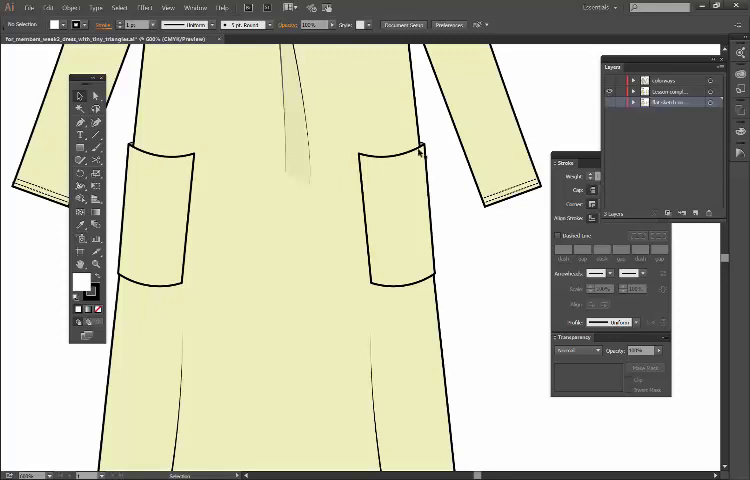
pyautogui.moveTo(428, 145)
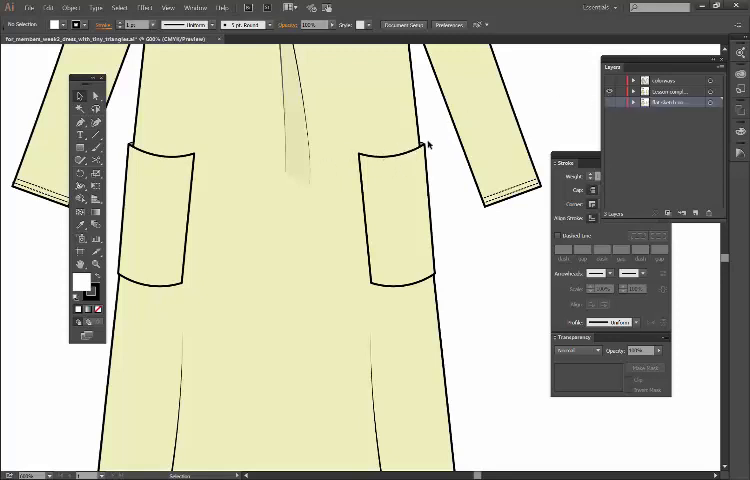
pyautogui.moveTo(585, 116)
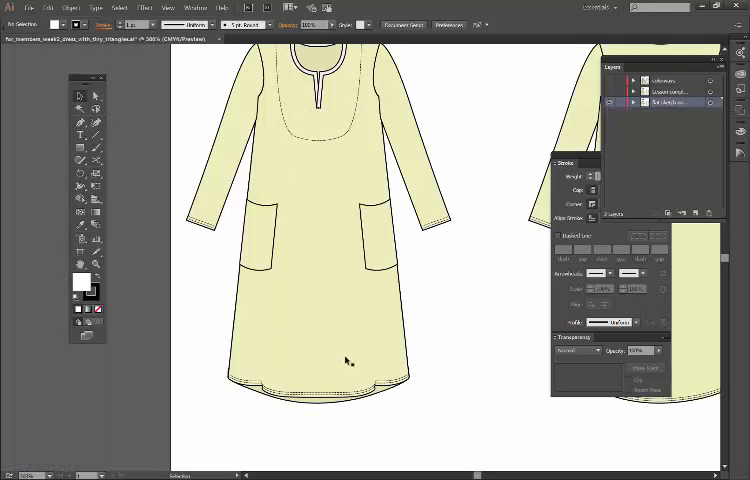
pyautogui.moveTo(456, 167)
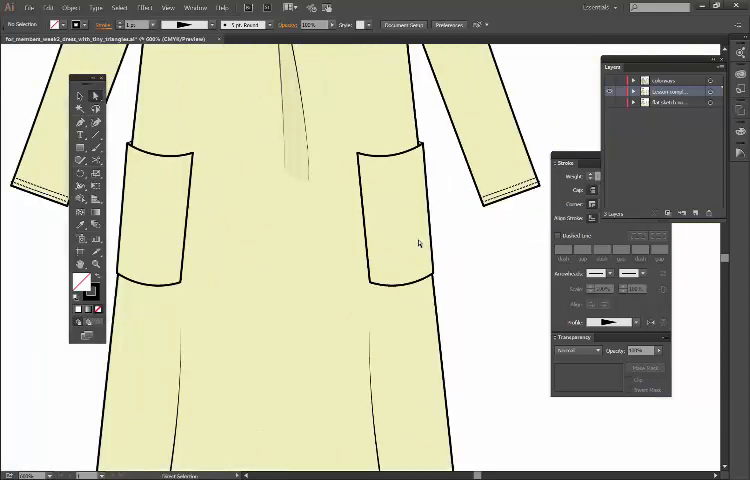
pyautogui.moveTo(331, 195)
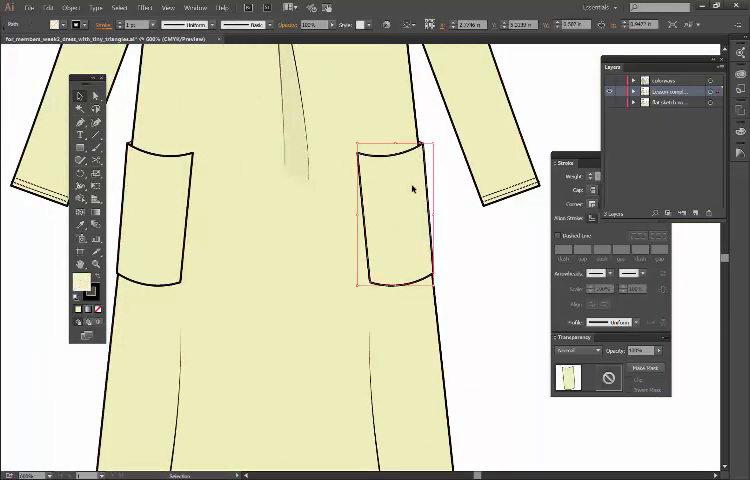
pyautogui.click(70, 7)
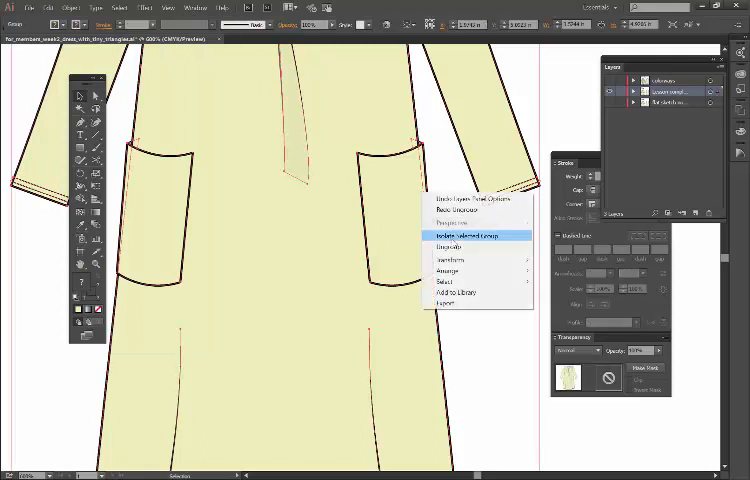
pyautogui.click(465, 235)
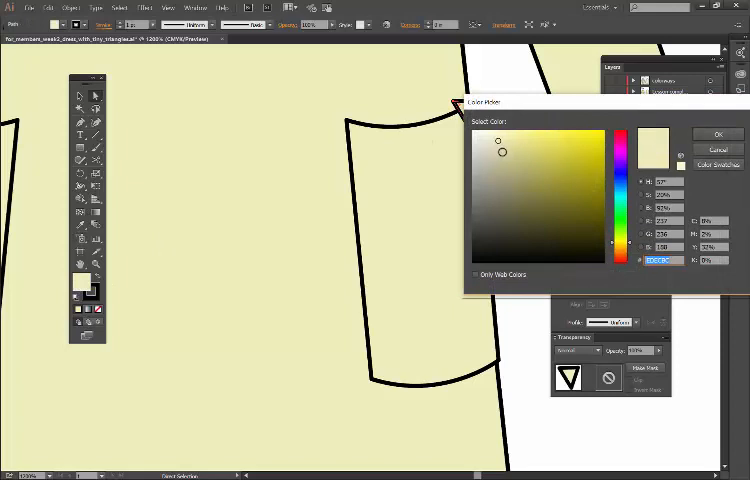
# Give the pocket triangle a darker yellow fill, about DBD8A9.
pyautogui.click(505, 147)
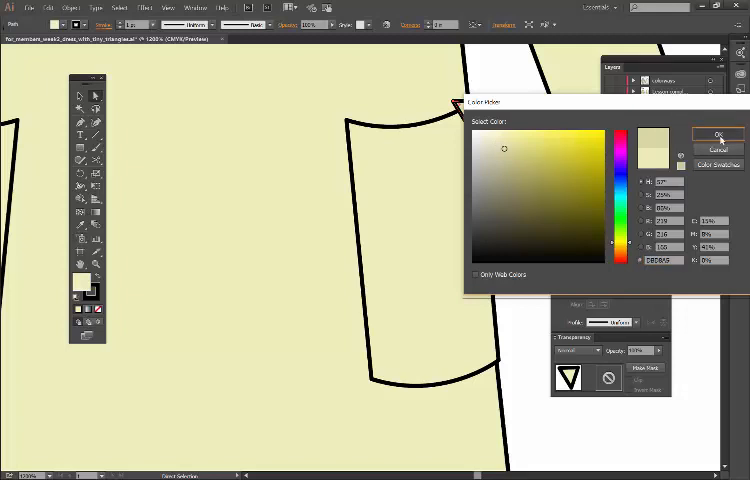
pyautogui.click(714, 133)
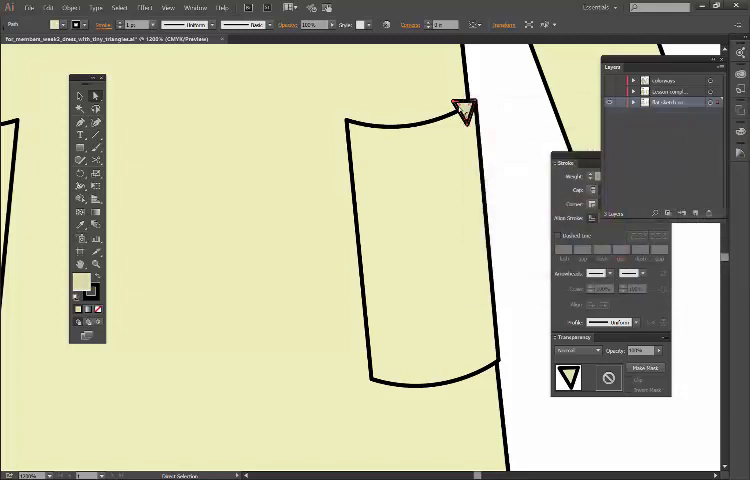
# Right-click the darker triangle to reach its Arrange stacking-order options.
pyautogui.rightClick(460, 110)
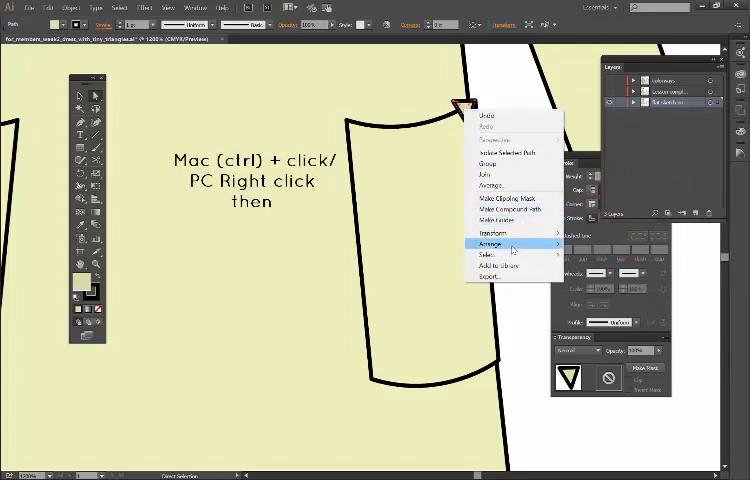
pyautogui.moveTo(511, 243)
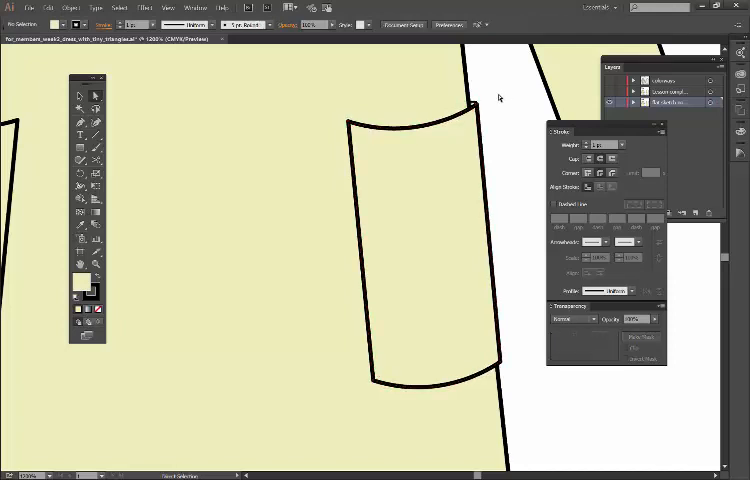
pyautogui.moveTo(510, 109)
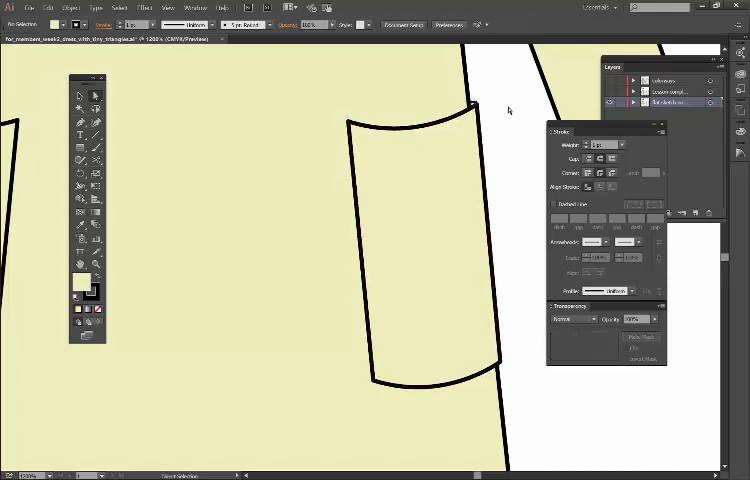